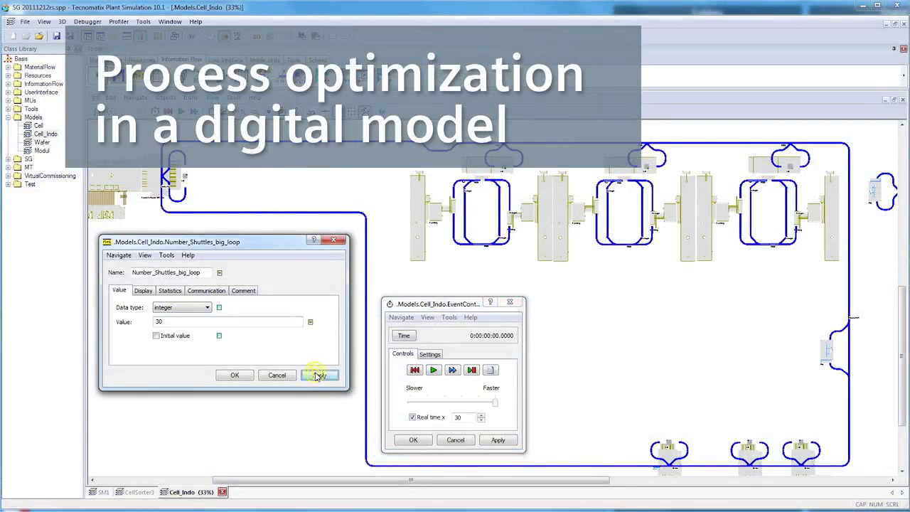
# - Apply 30 big-loop shuttles and start the Cell_Indo simulation at Real time x 30
pyautogui.click(433, 370)
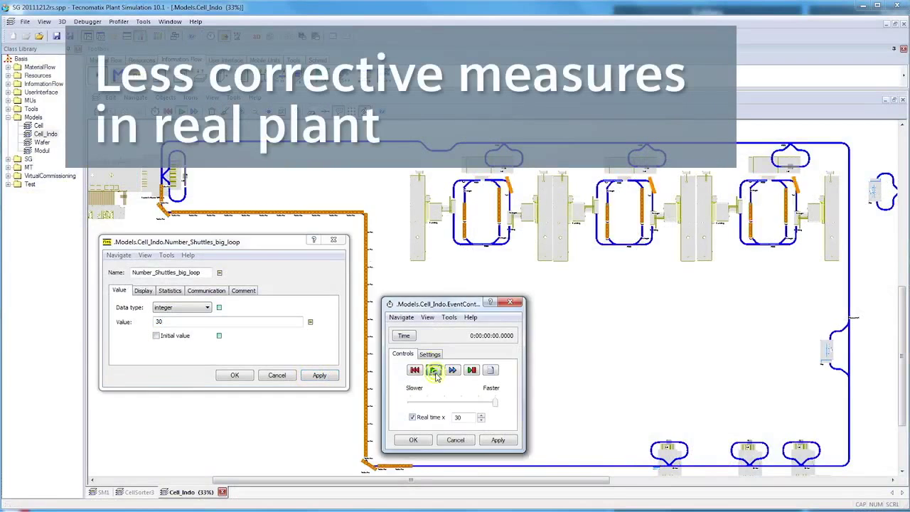
pyautogui.click(433, 369)
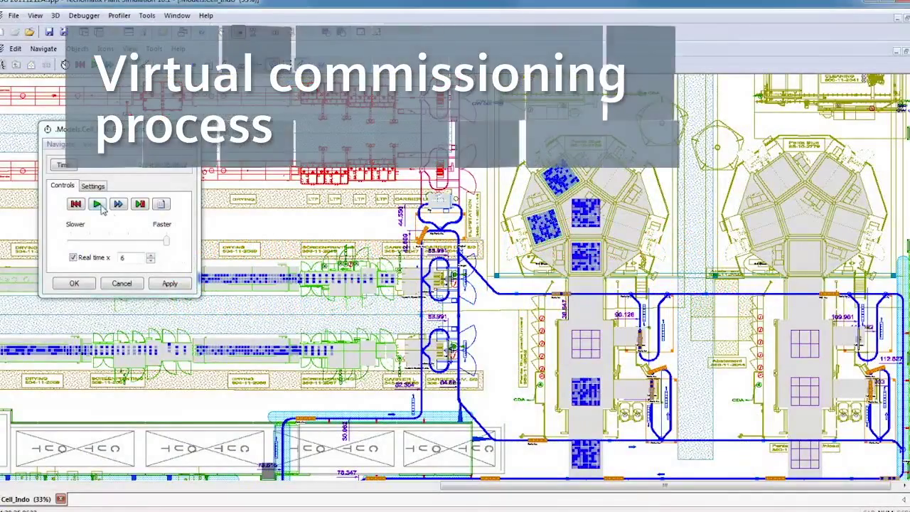
# - Start the EventController to run the detailed plant layout at Real time x 6
pyautogui.click(96, 204)
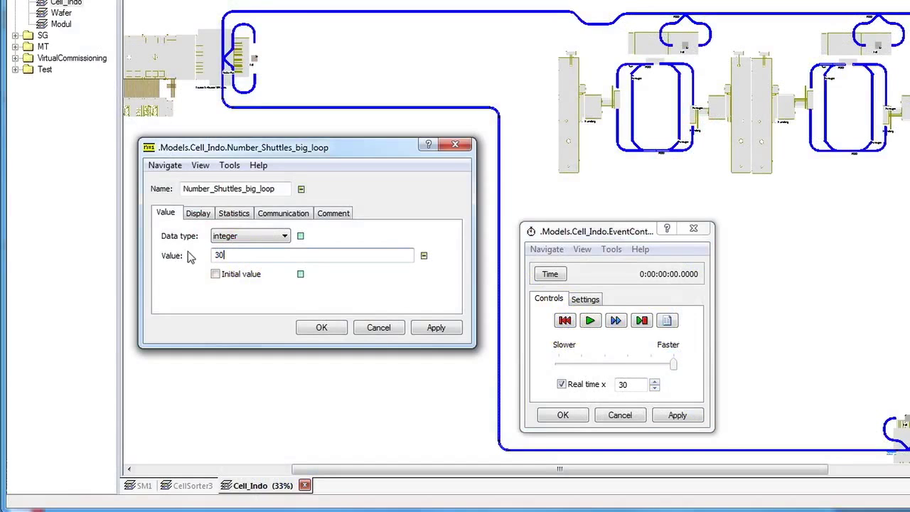
# - Apply 30 as the Number_Shuttles_big_loop value
pyautogui.click(435, 327)
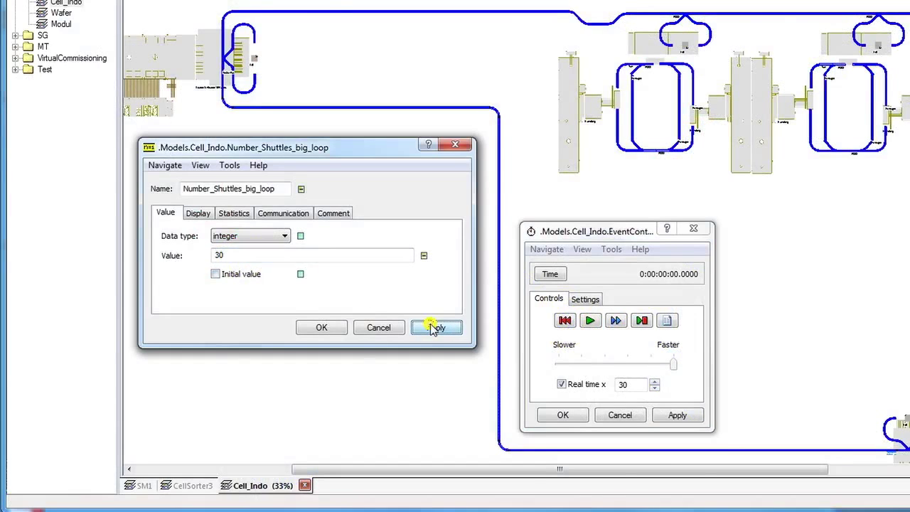